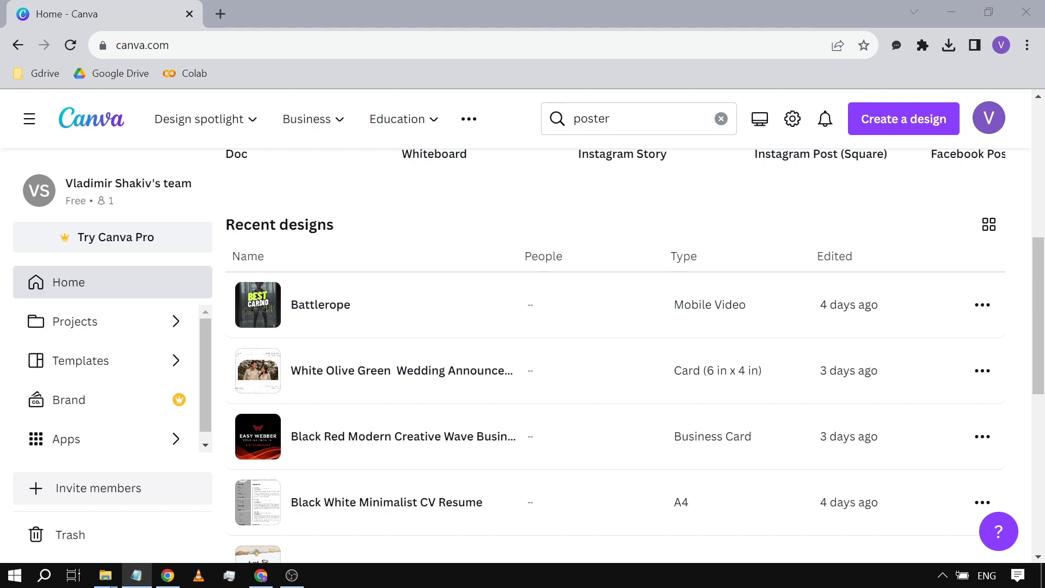
Search 'poster' and choose the Poster (Double-Sided - A3 Landscape) template category
scroll(up, 3)
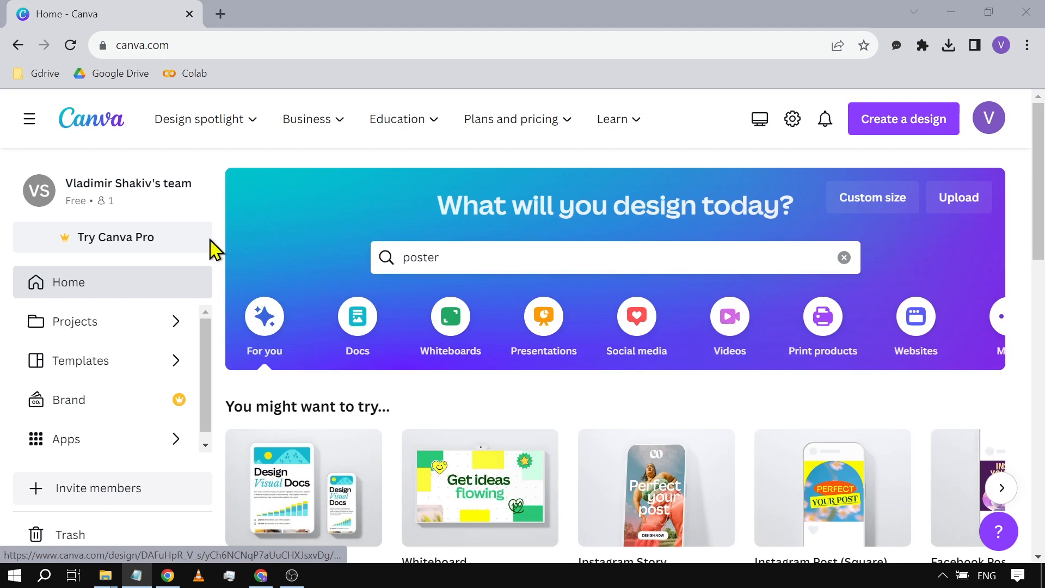
mouse_move(766, 227)
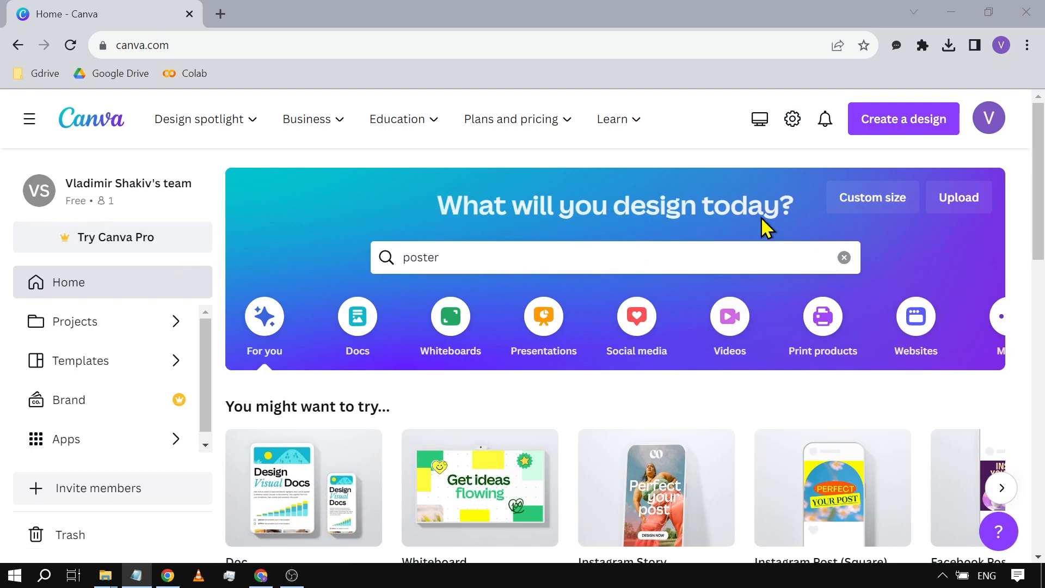
click(843, 257)
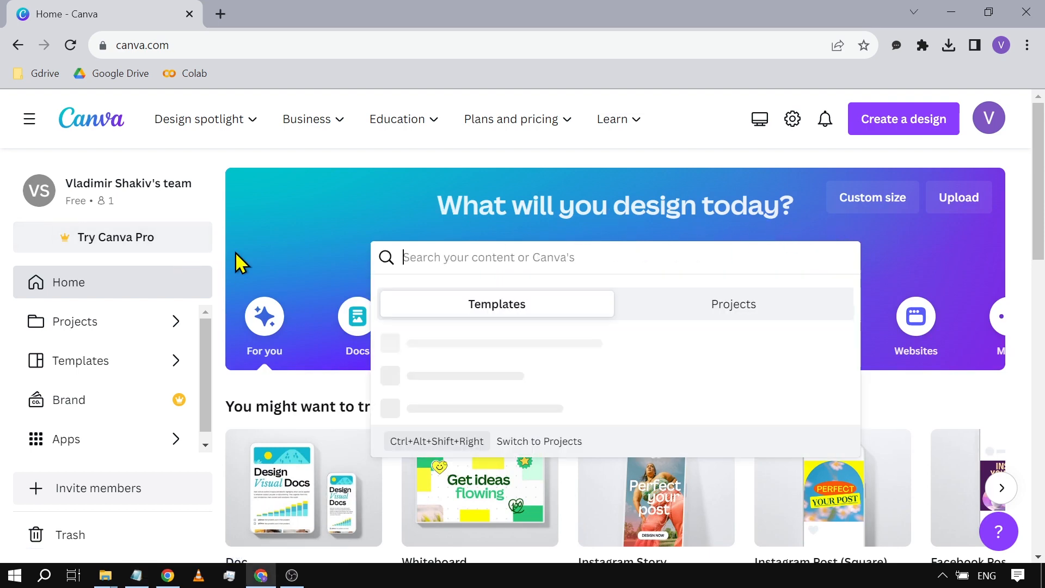
text(poster)
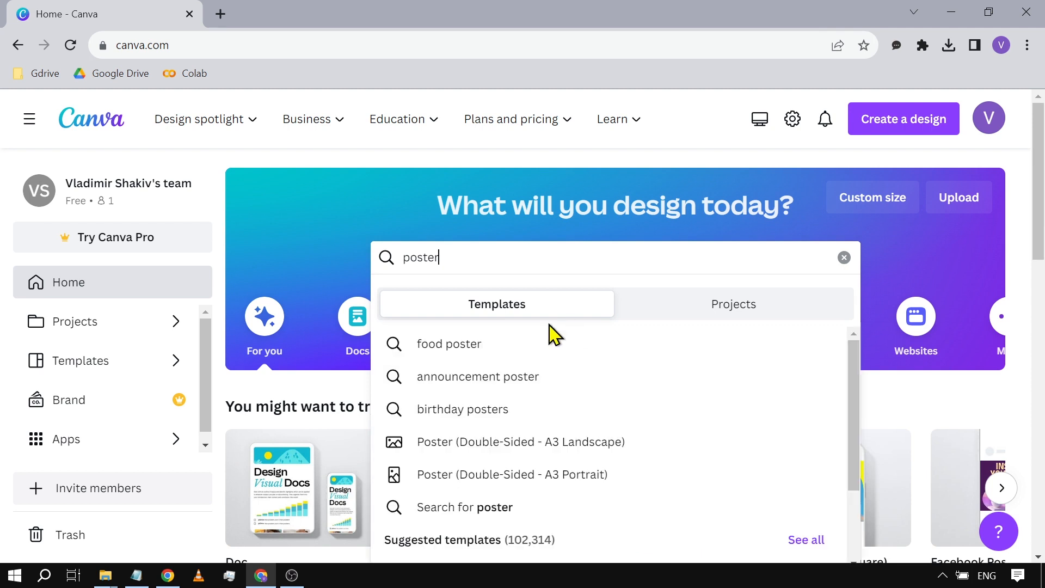
mouse_move(587, 442)
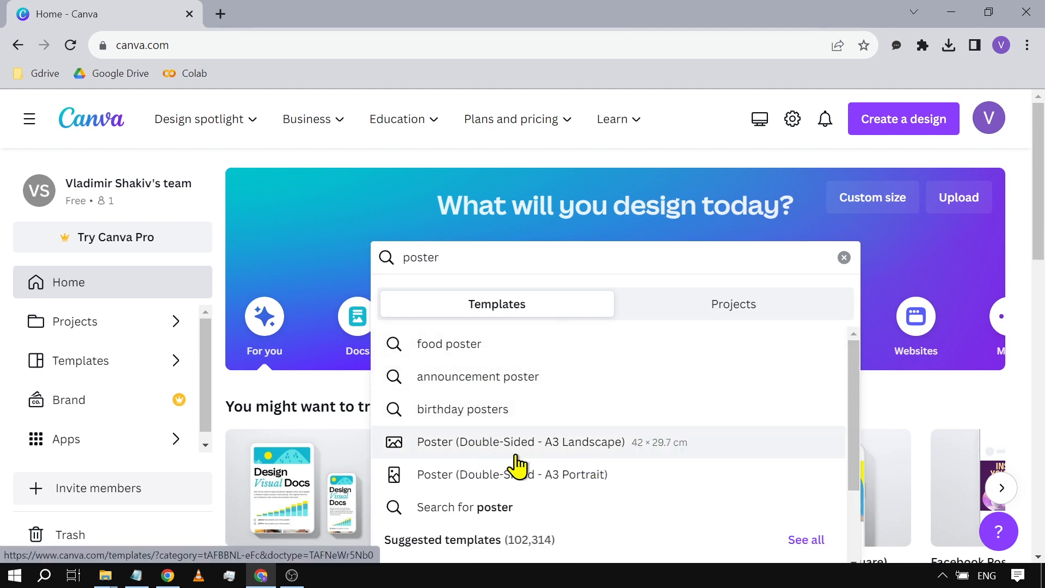
mouse_move(460, 481)
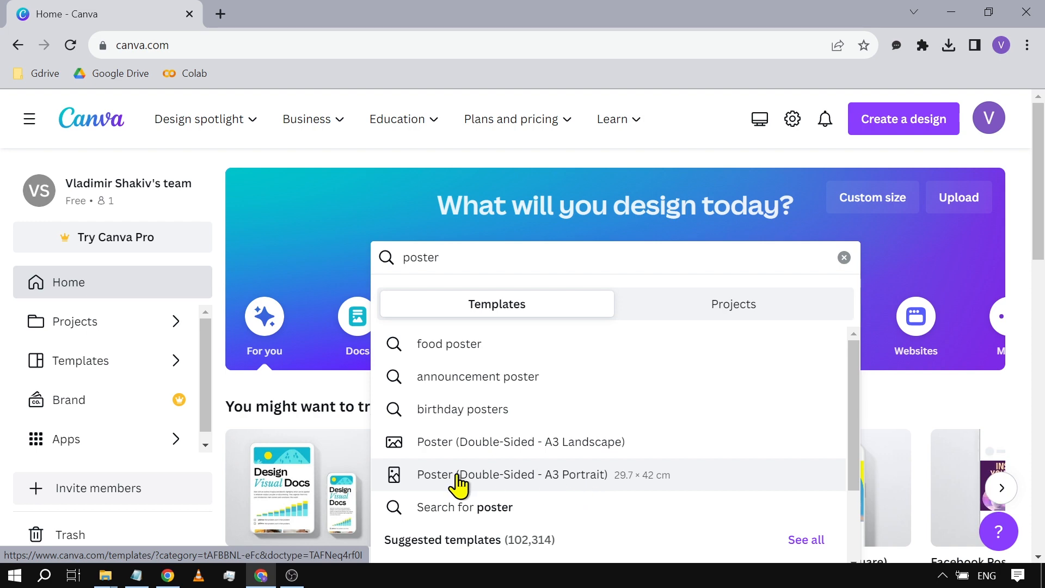
click(511, 475)
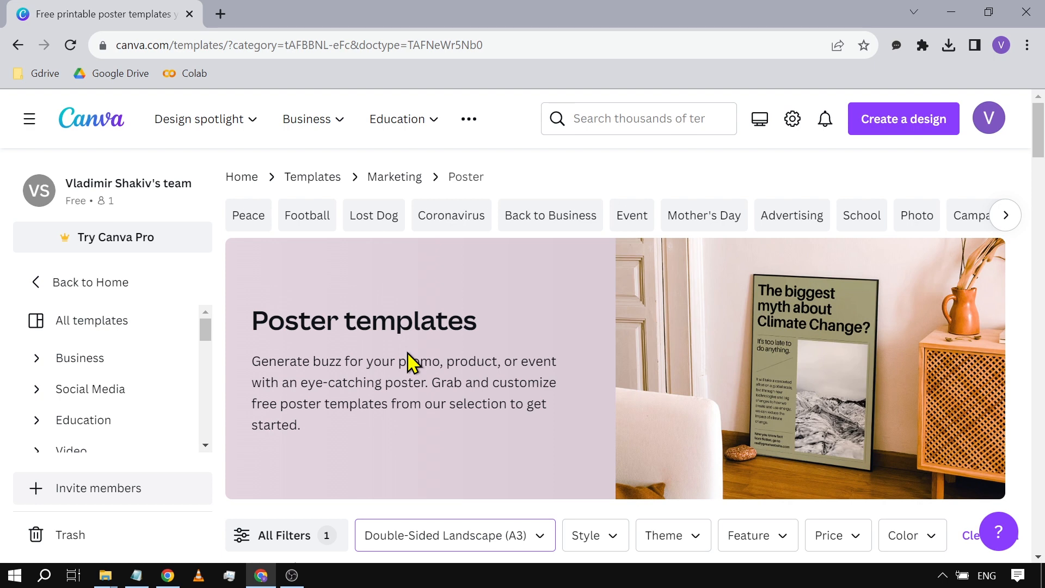
mouse_move(1019, 240)
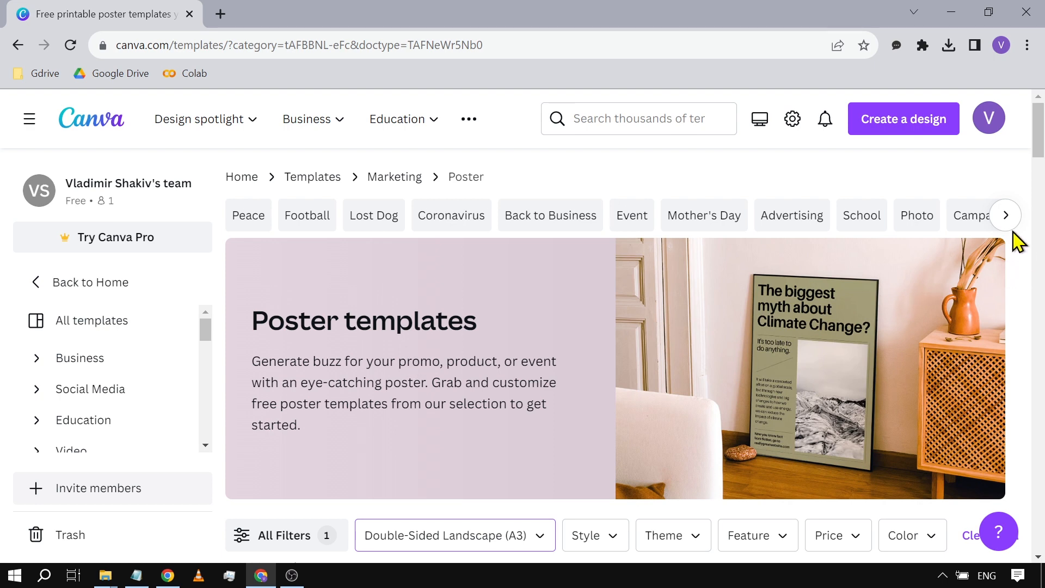
Pick the Birthday category from the poster theme chips
click(1005, 214)
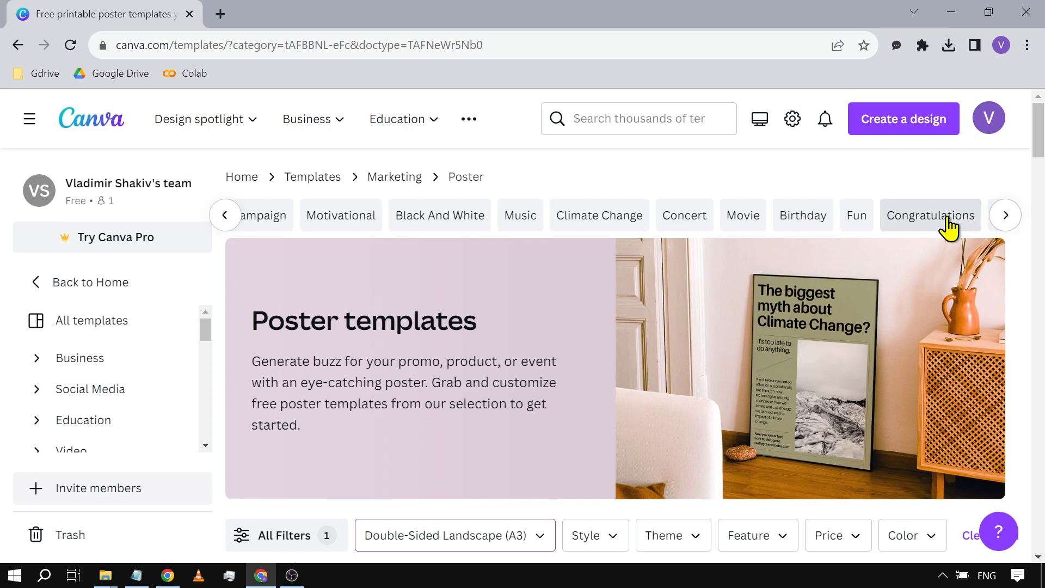
click(802, 216)
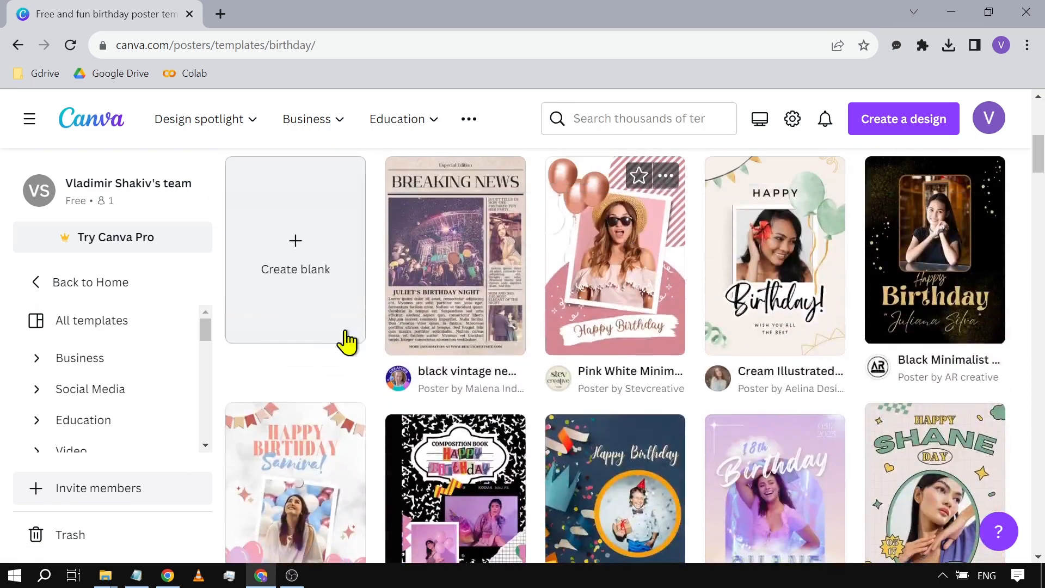
Open the Black Minimalist 'Happy Birthday Aaron Loeb' template in the editor
scroll(down, 3)
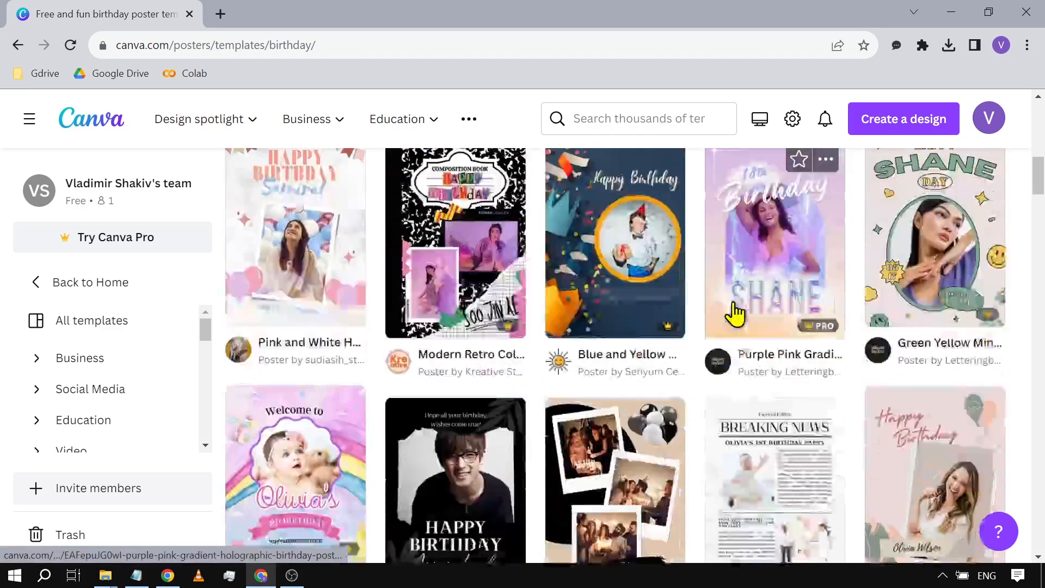
scroll(down, 3)
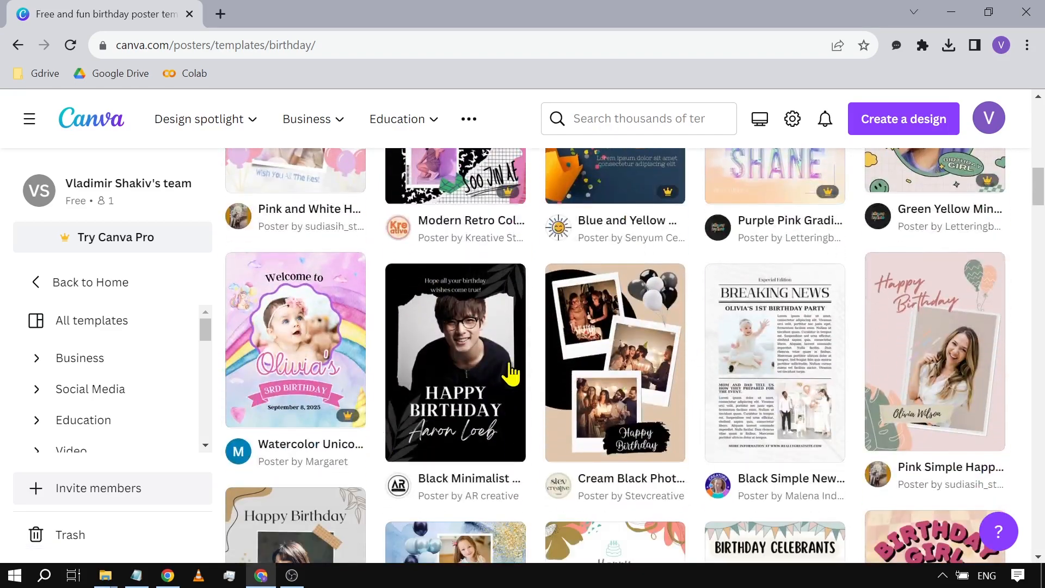
click(455, 362)
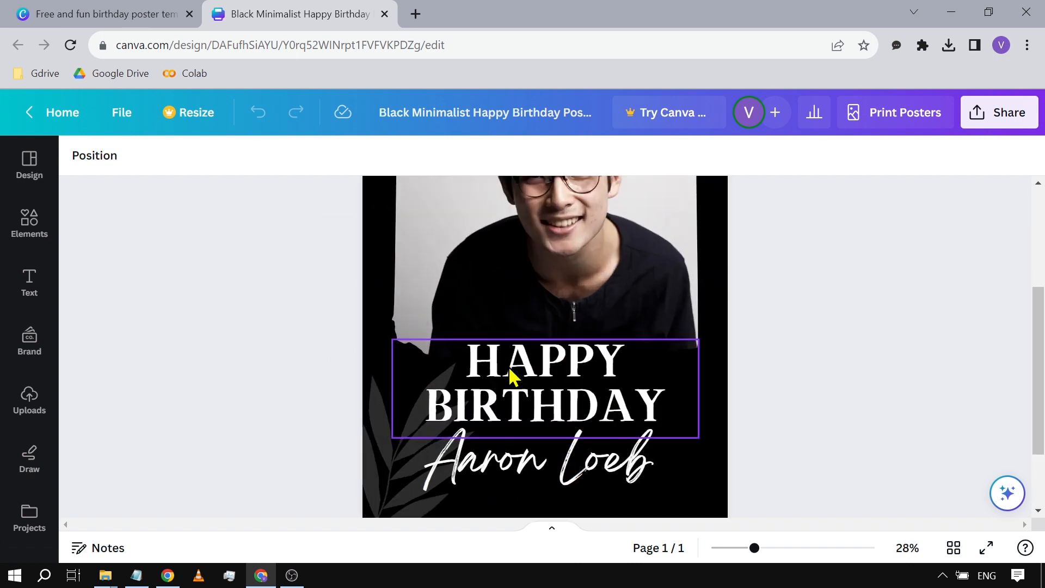
Delete the man's placeholder photo and place the uploaded woman's portrait into the frame
scroll(down, 3)
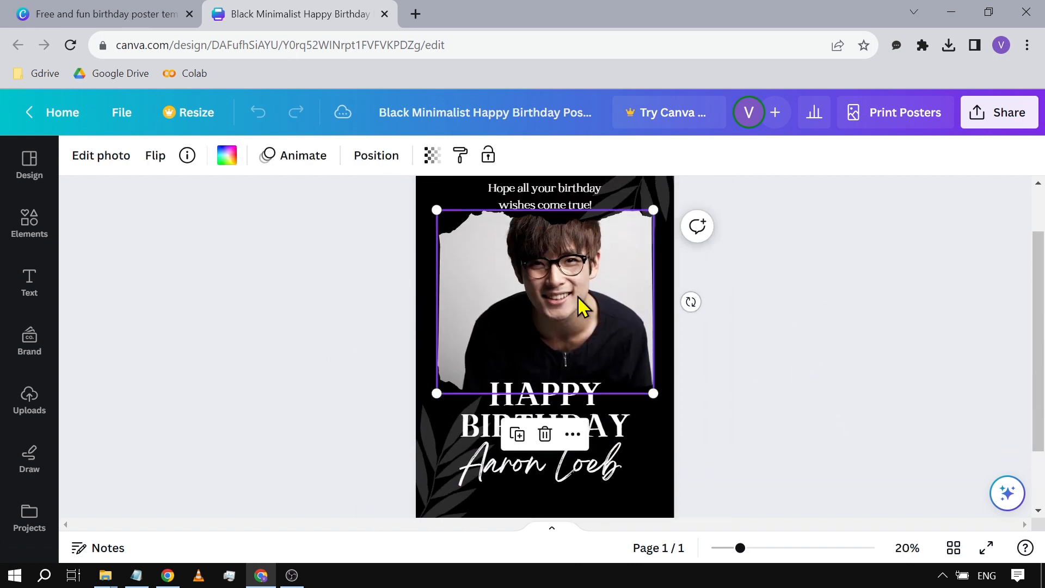
click(544, 434)
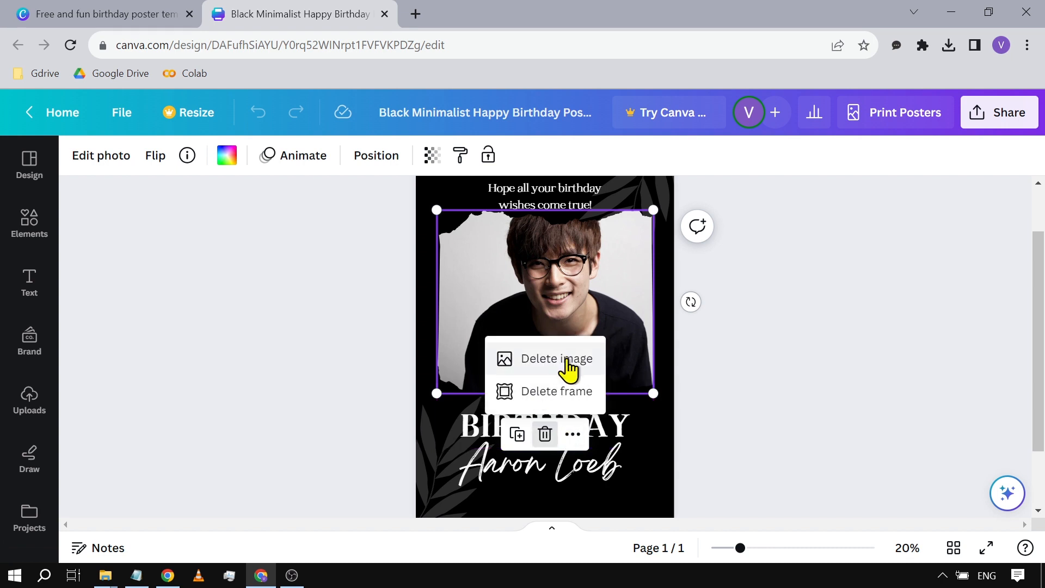
click(556, 358)
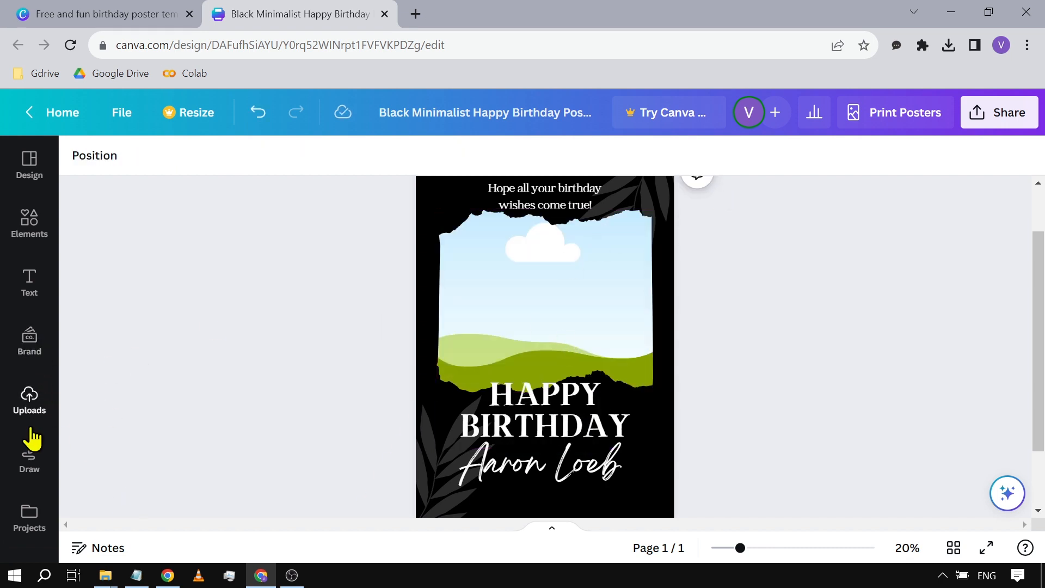
click(29, 400)
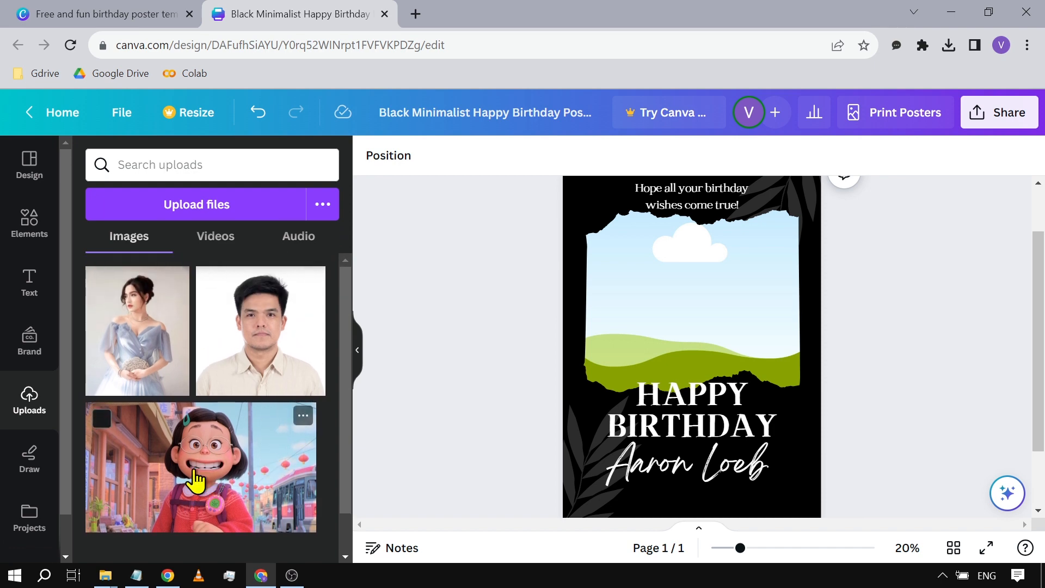
click(137, 329)
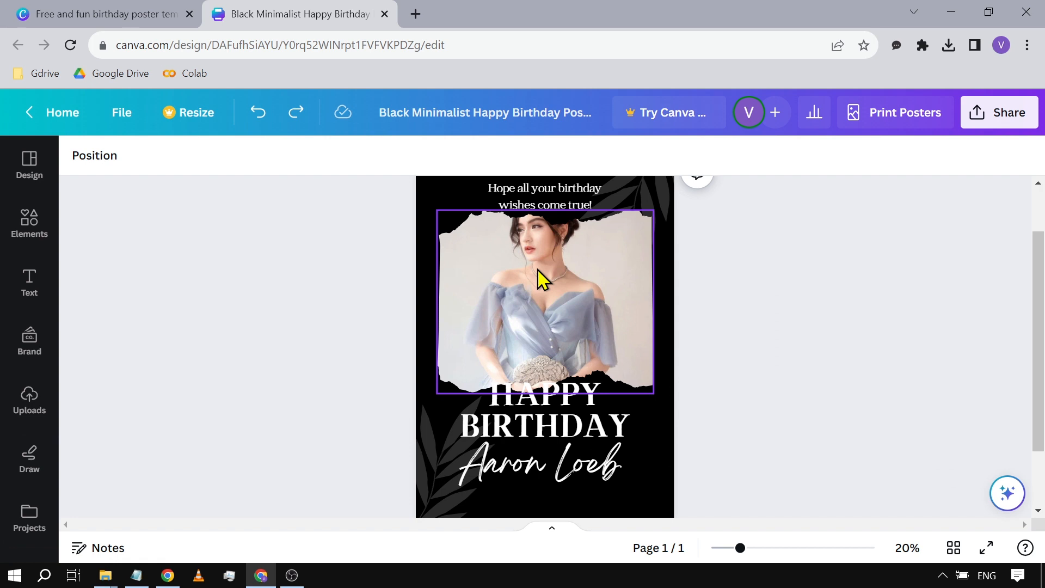
Recrop the portrait within the torn-paper frame via Edit photo > Crop and confirm with Done
click(544, 300)
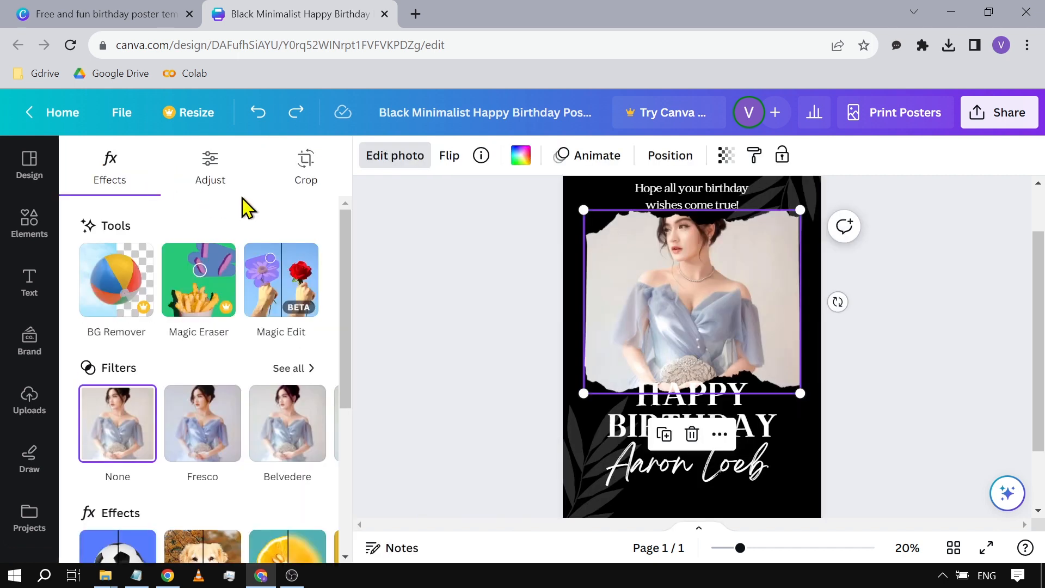
click(305, 167)
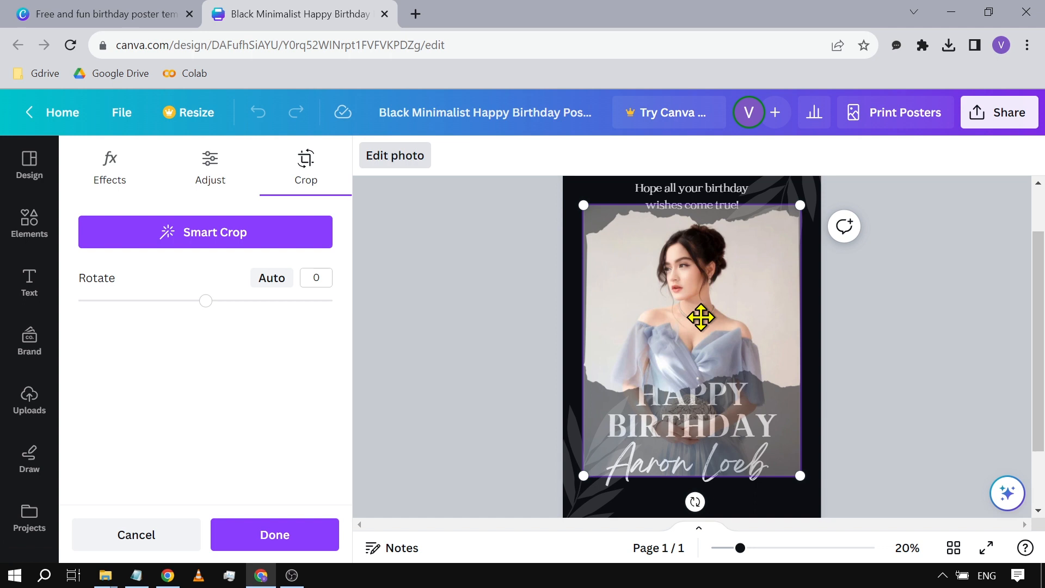
click(274, 535)
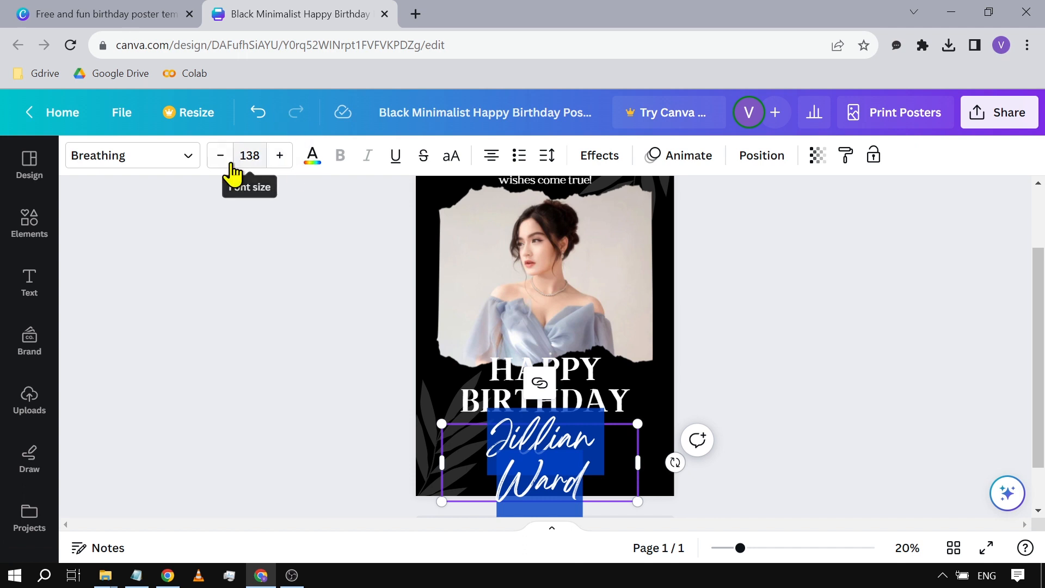
Shrink the 'Jillian Ward' name to one line and set it in the Mistrully script font
click(220, 155)
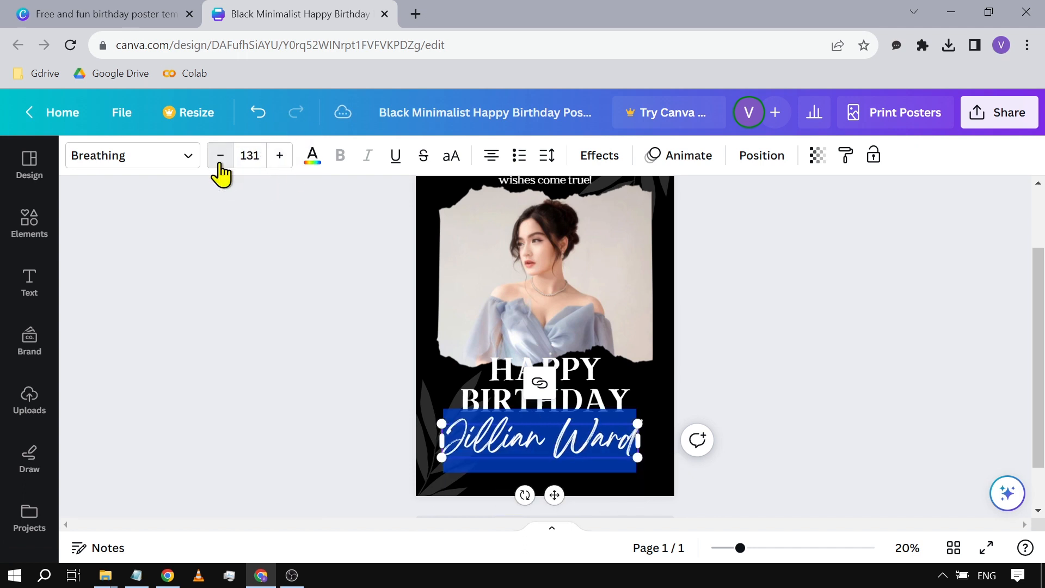
click(124, 155)
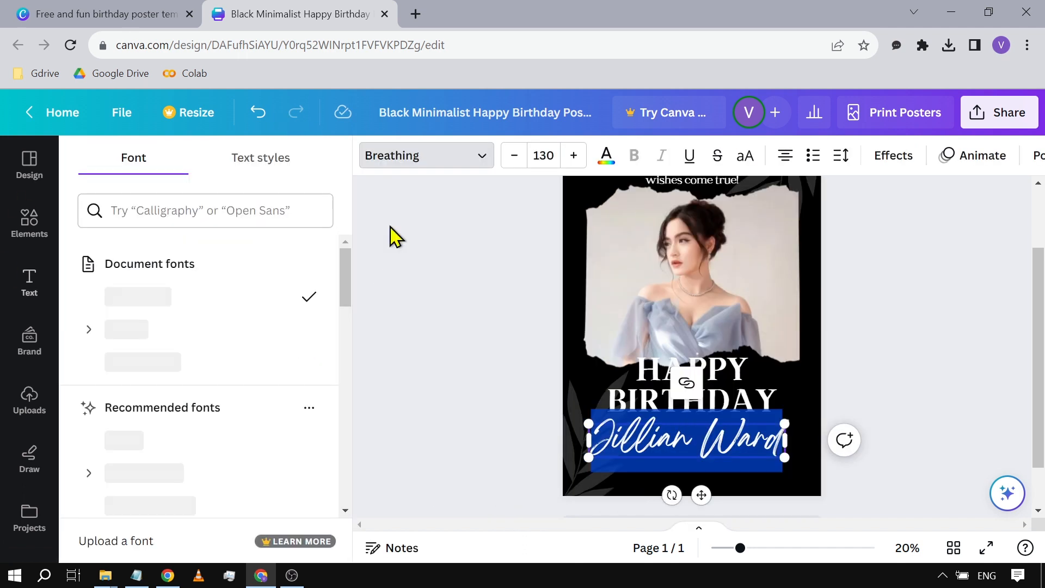
click(128, 395)
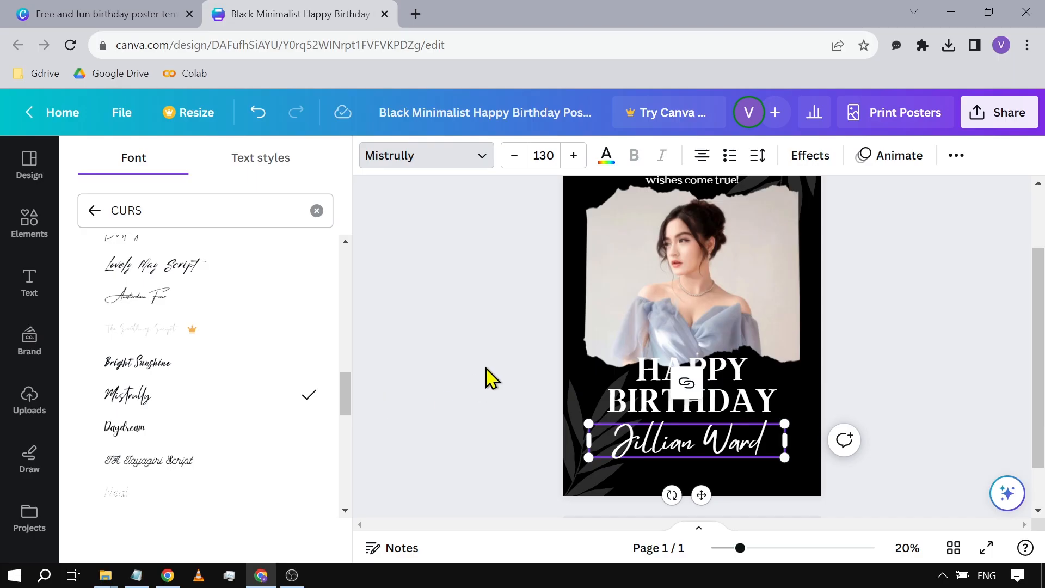
click(544, 385)
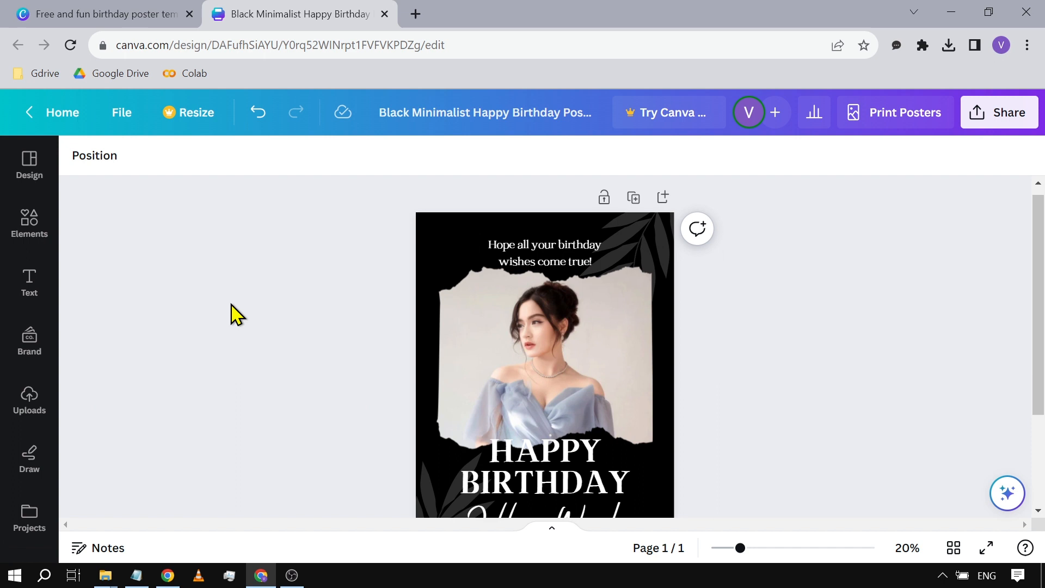
Recolour the poster's black background to a peach tone
click(545, 366)
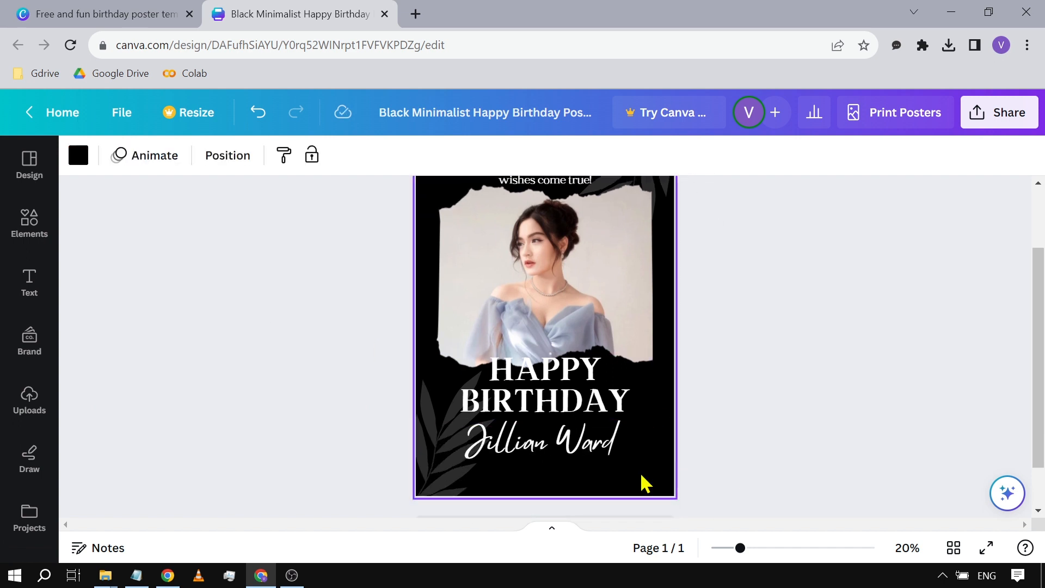
click(78, 155)
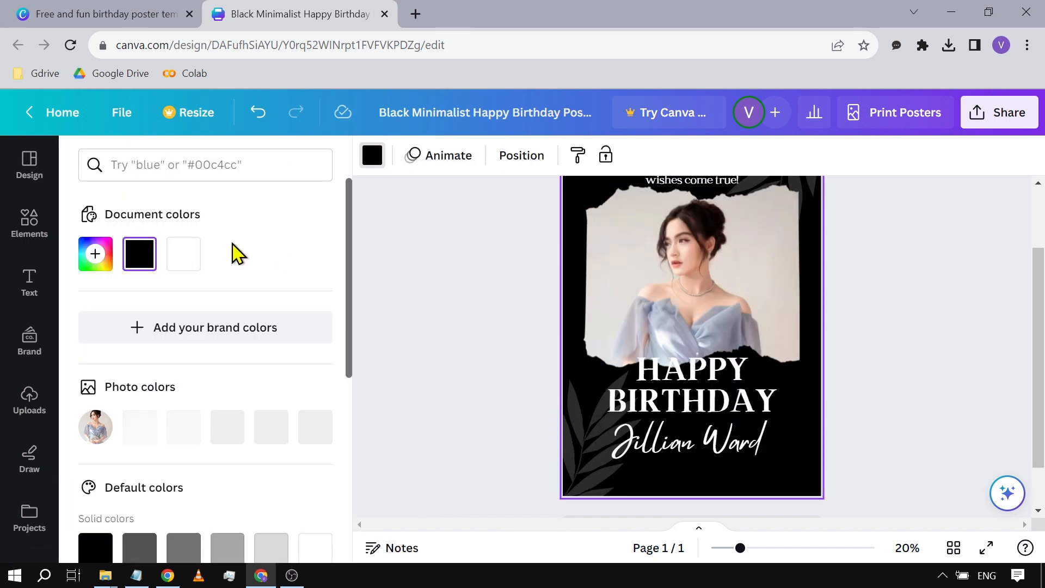
click(270, 263)
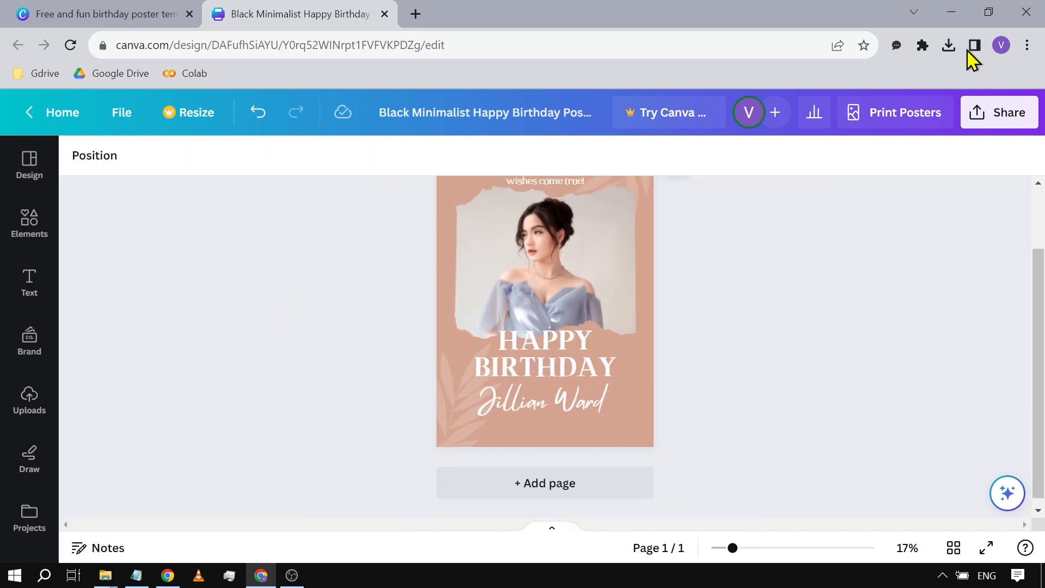
Bring up Share > Download with PNG as the file type
click(997, 112)
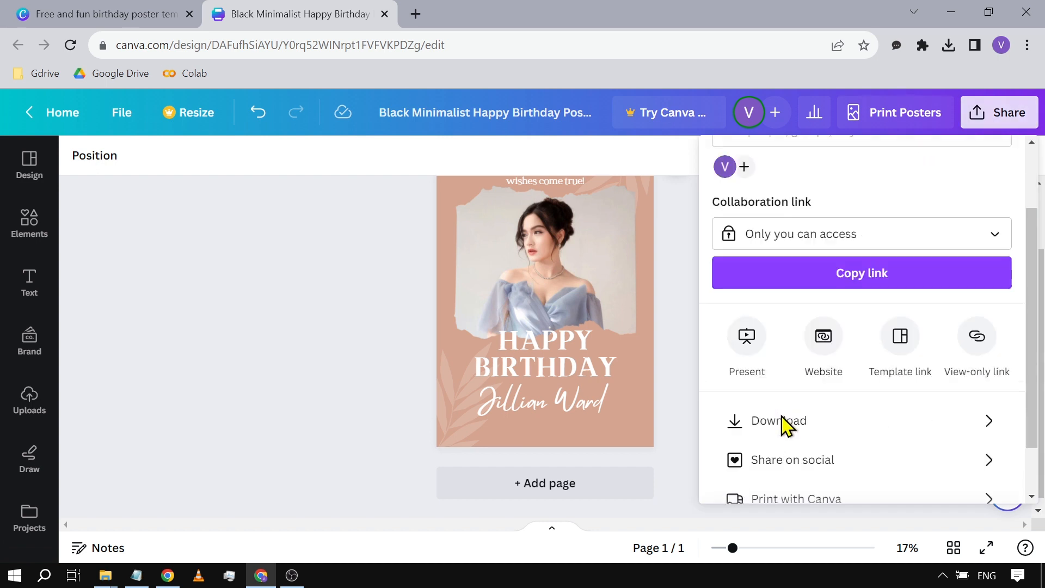
click(777, 421)
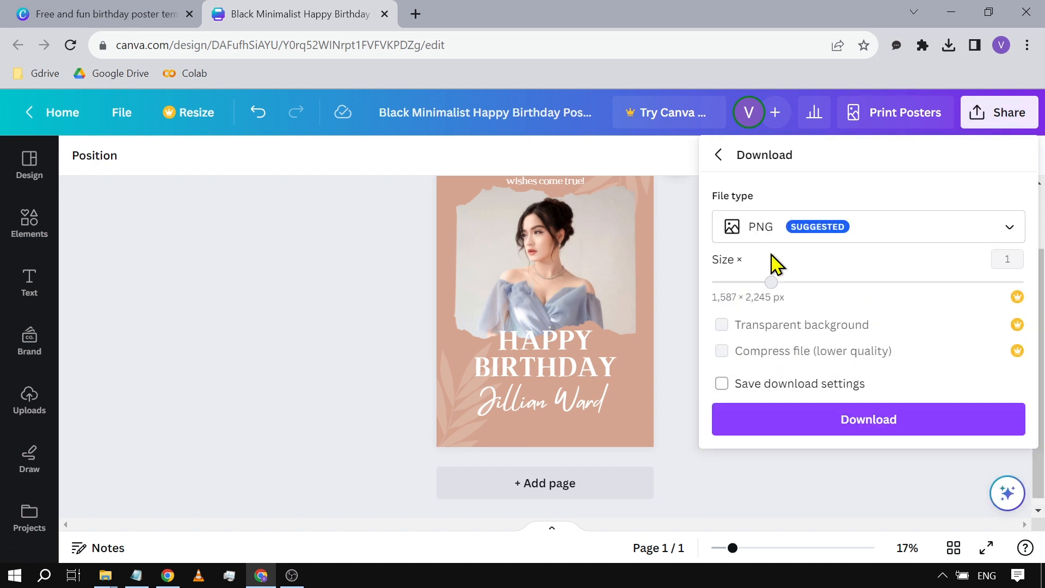
click(363, 382)
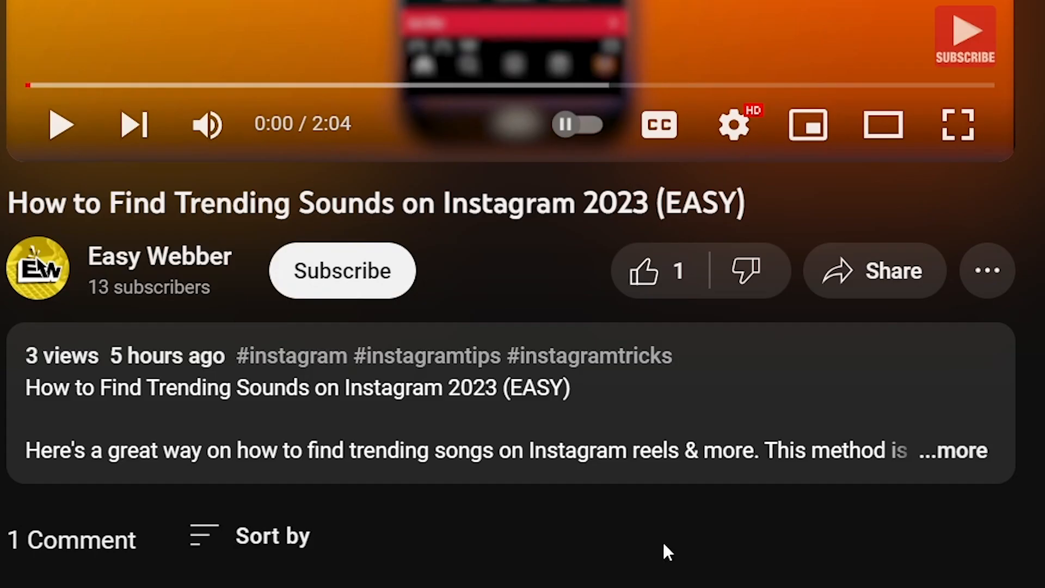
Subscribe to the YouTube channel with all notifications turned on
click(341, 270)
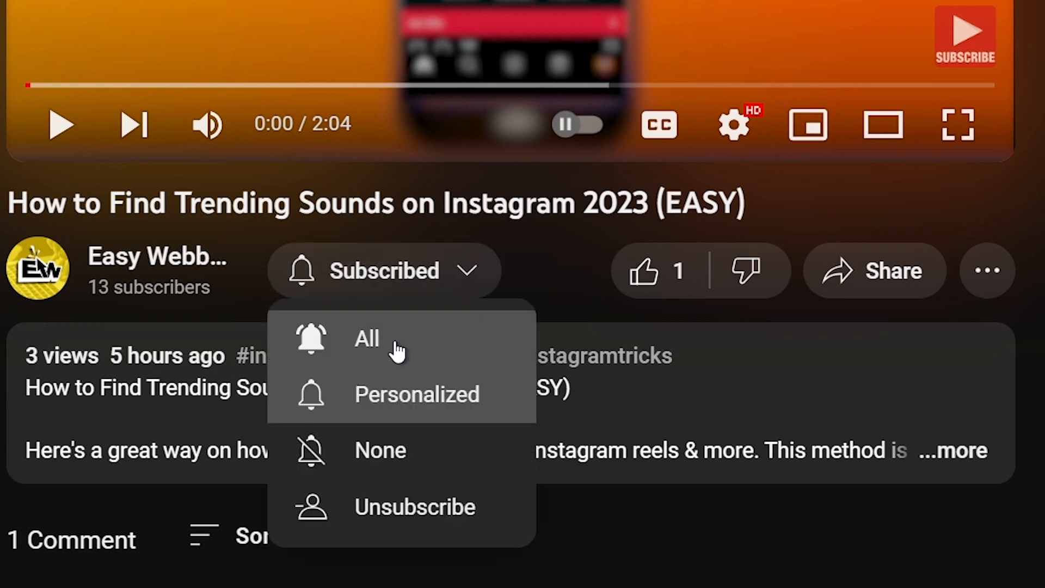
click(643, 270)
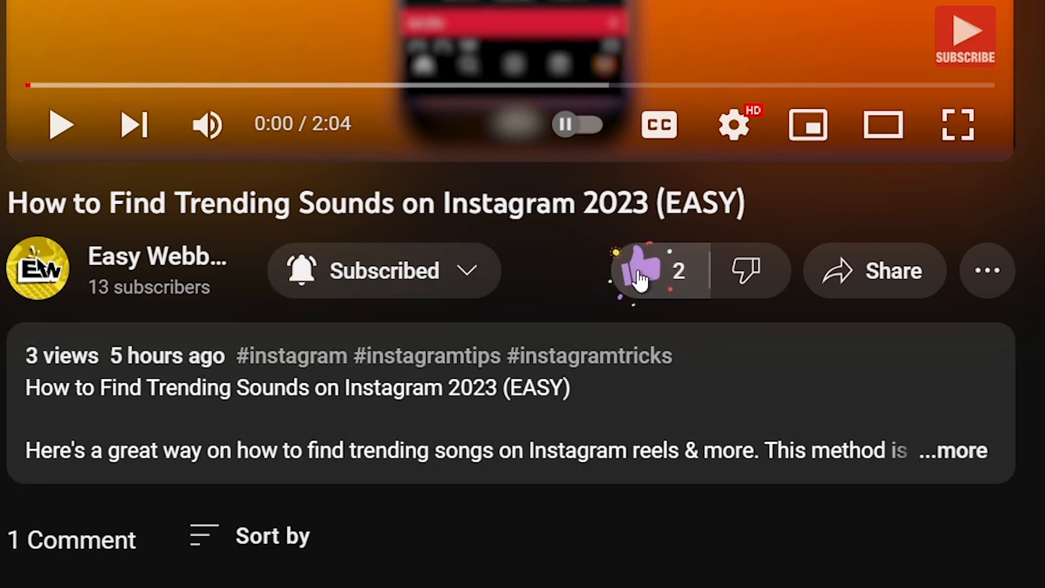